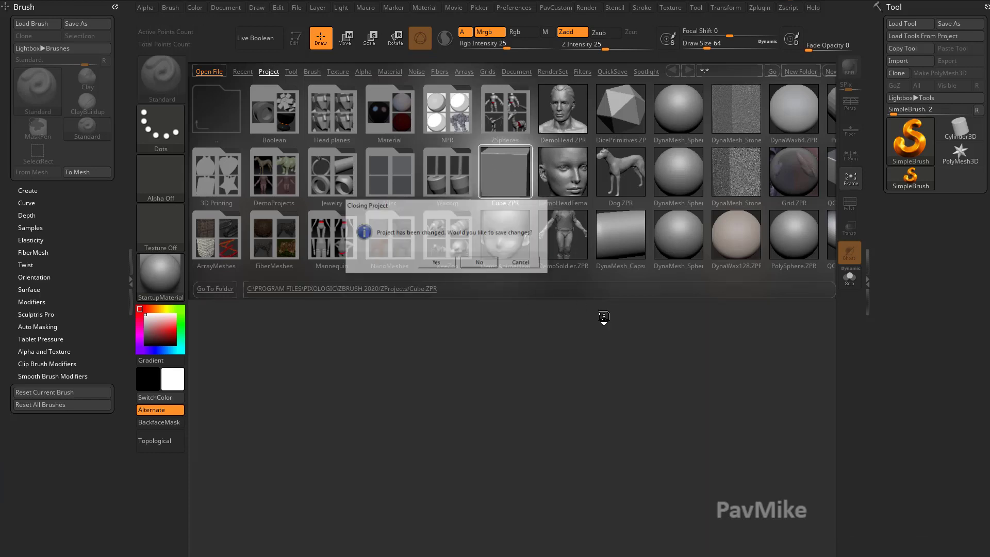
# Load Cube.ZPR, answering No to saving the previous project's changes.
pyautogui.click(479, 262)
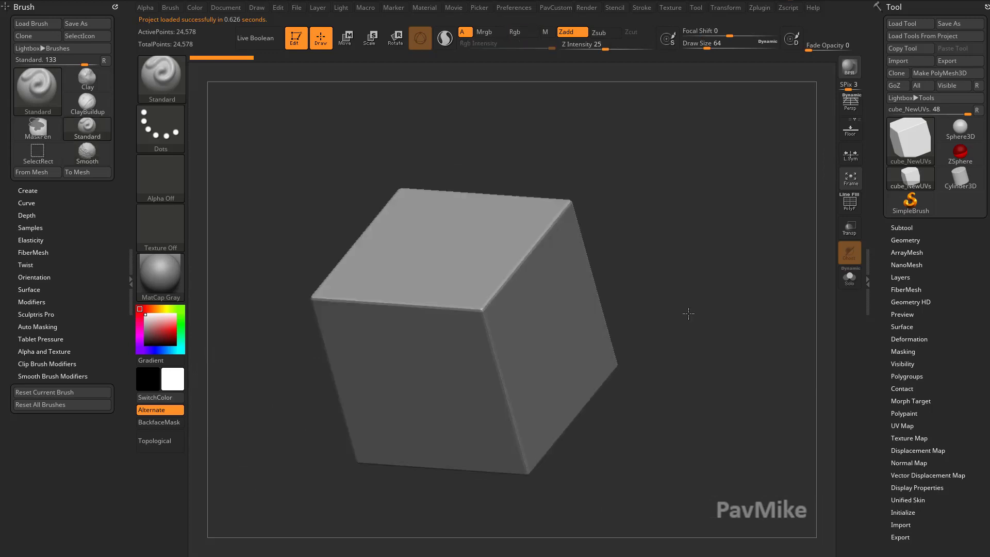
# Orbit the cube so one face looks straight at the viewer, ready for the Move brush.
pyautogui.moveTo(688, 314); pyautogui.dragTo(649, 299)
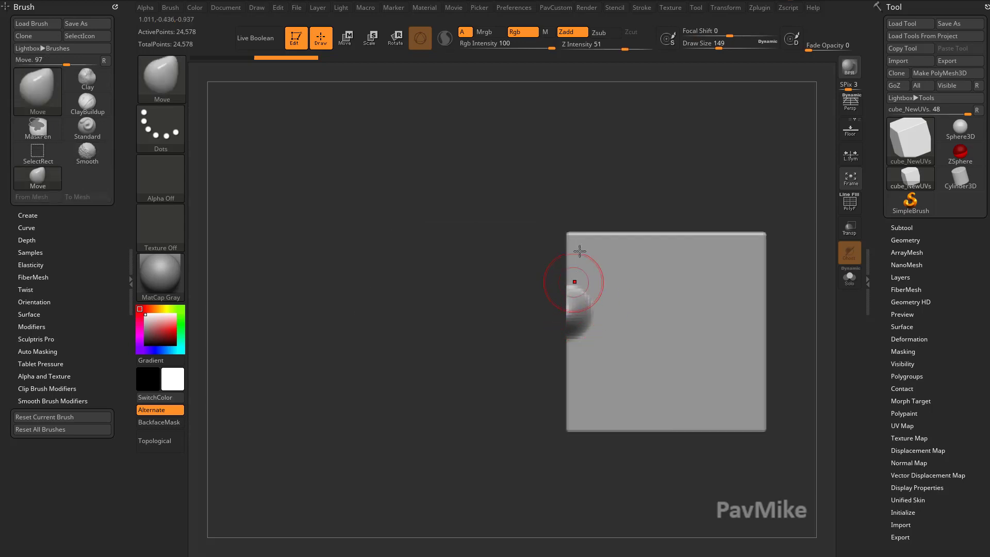
# Enlarge the Move brush to a Draw Size of 163.
pyautogui.click(514, 7)
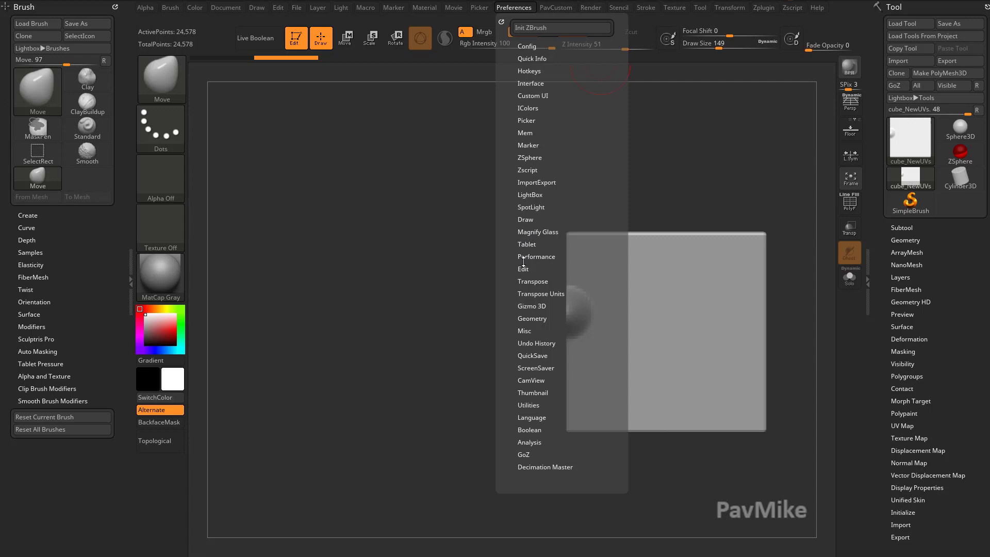
pyautogui.click(524, 269)
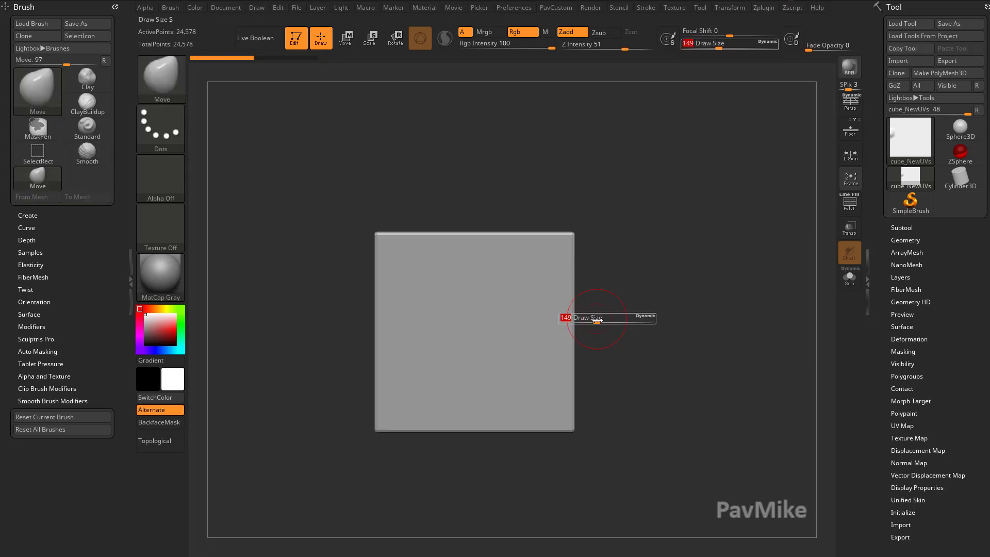
pyautogui.moveTo(590, 318); pyautogui.dragTo(590, 309)
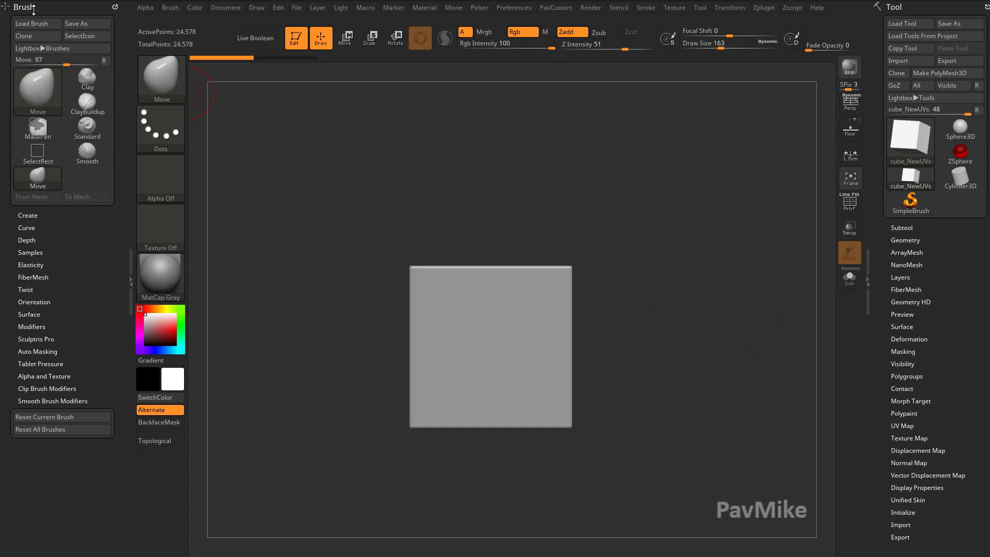
# Enable Infinite Depth for the brush, show the Floor grid, and test a full-depth Move stroke.
pyautogui.click(27, 241)
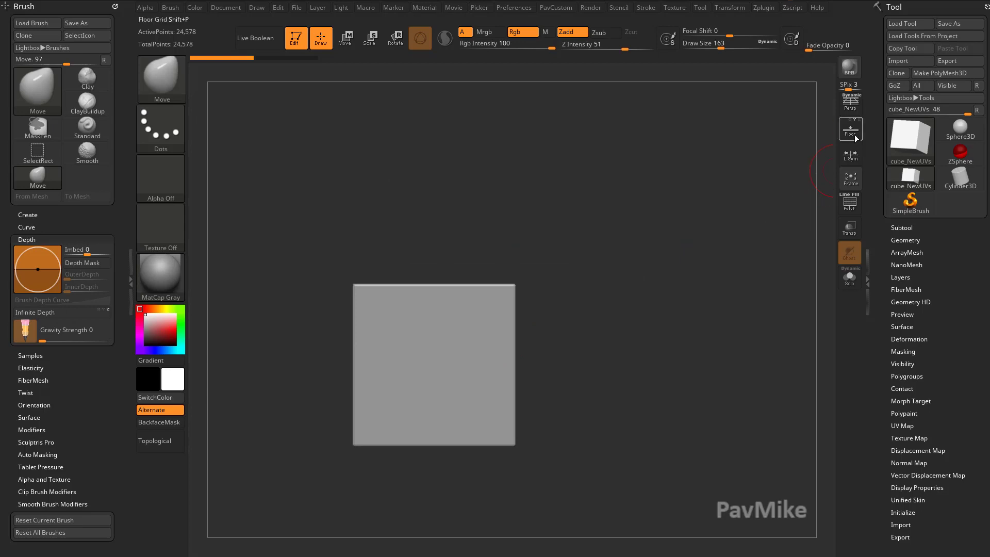
pyautogui.click(850, 129)
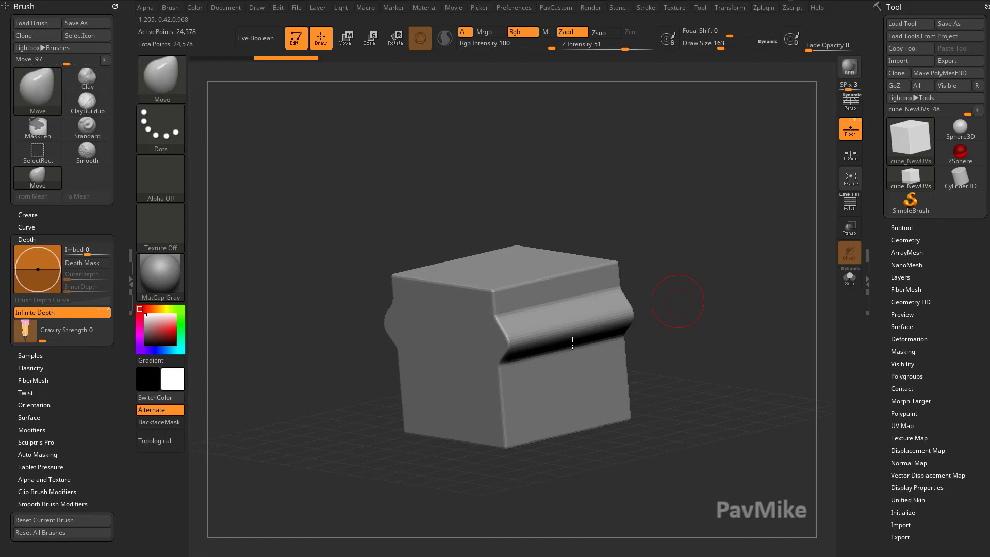
pyautogui.moveTo(572, 342); pyautogui.dragTo(506, 415)
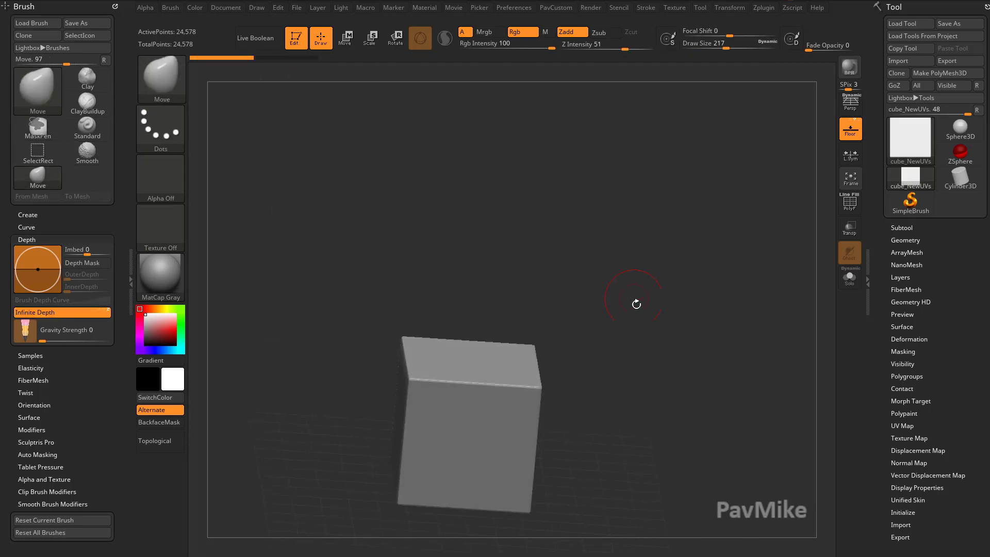
# Pull the cube's upper edges outward from a front view as a test before switching to MoveAccurate.
pyautogui.moveTo(637, 303); pyautogui.dragTo(542, 410)
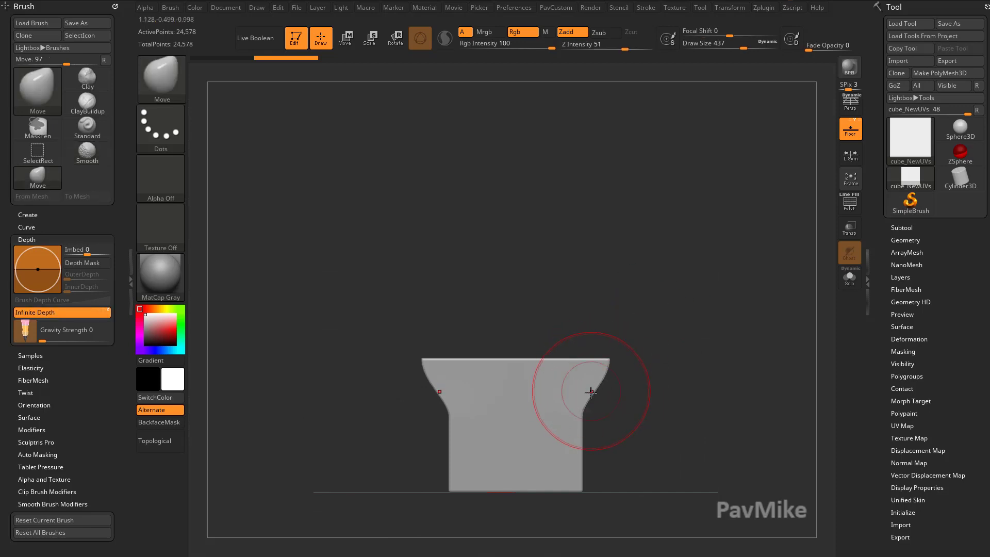
pyautogui.moveTo(592, 392); pyautogui.dragTo(610, 372)
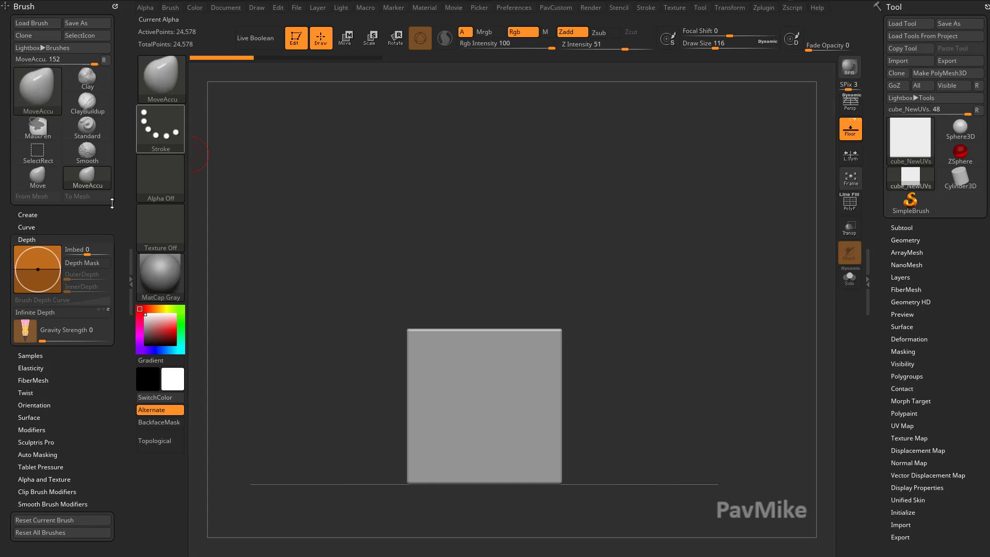
# Reselect Move, enable AccuCurve falloff, and pull sharp ridges along the cube's side.
pyautogui.click(38, 90)
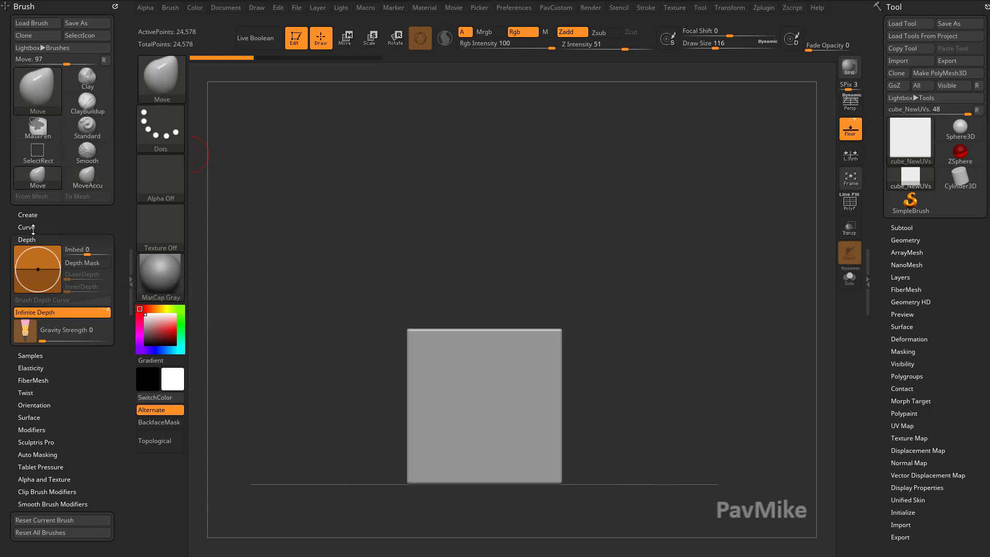
pyautogui.click(27, 226)
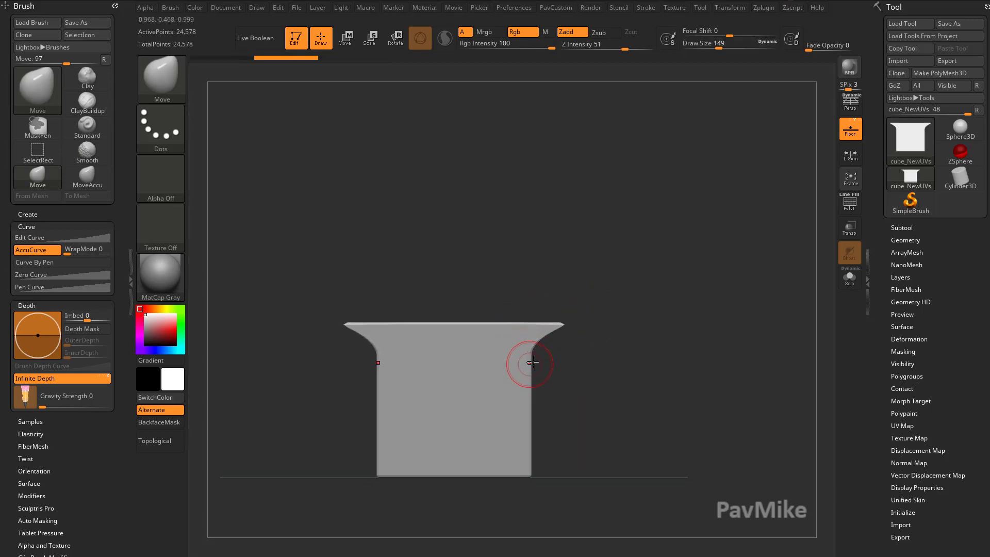
pyautogui.moveTo(530, 363); pyautogui.dragTo(542, 421)
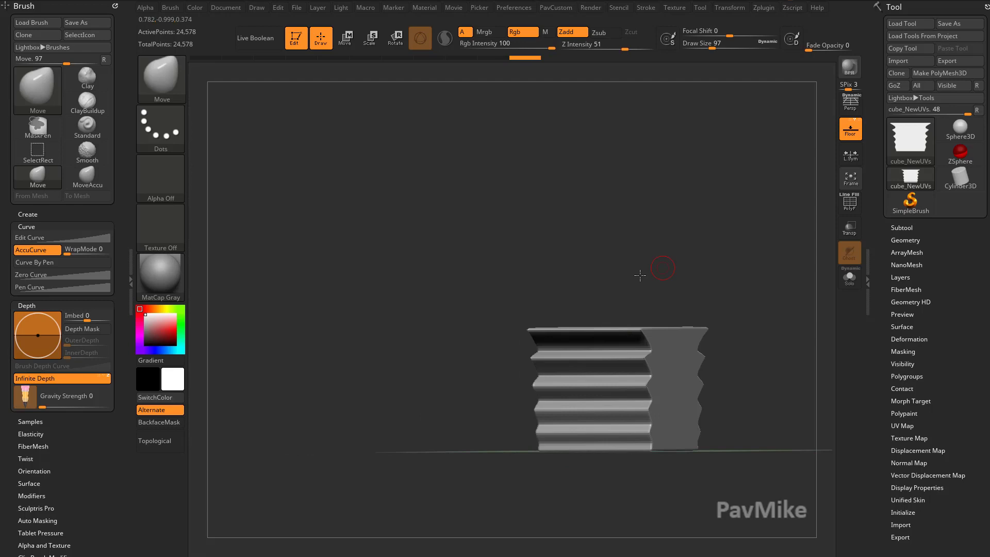
# Push in a band across the cube's full width so the top slab overhangs.
pyautogui.moveTo(640, 275); pyautogui.dragTo(672, 343)
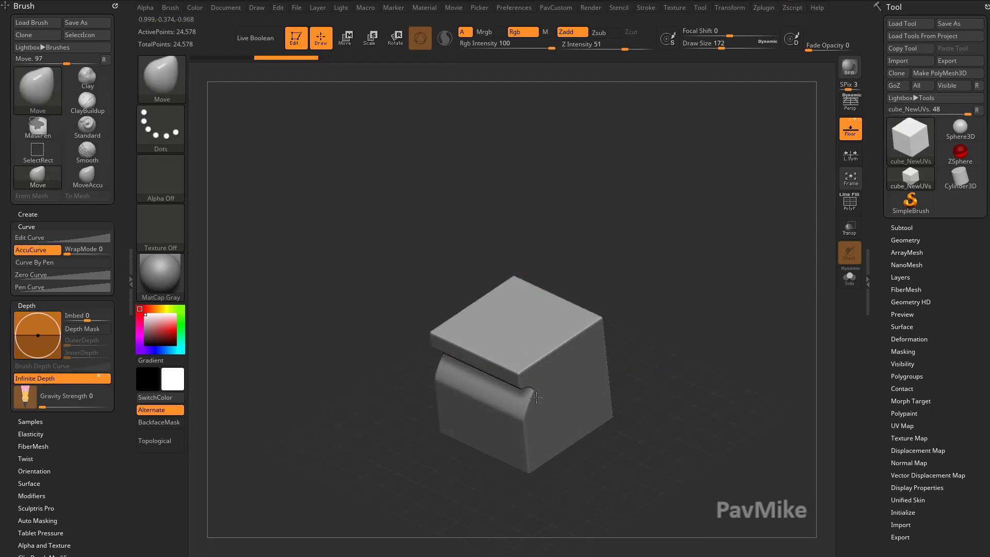
# With Infinite Depth off, pull the cube's left edge from a front view to show limited depth.
pyautogui.moveTo(536, 398); pyautogui.dragTo(637, 352)
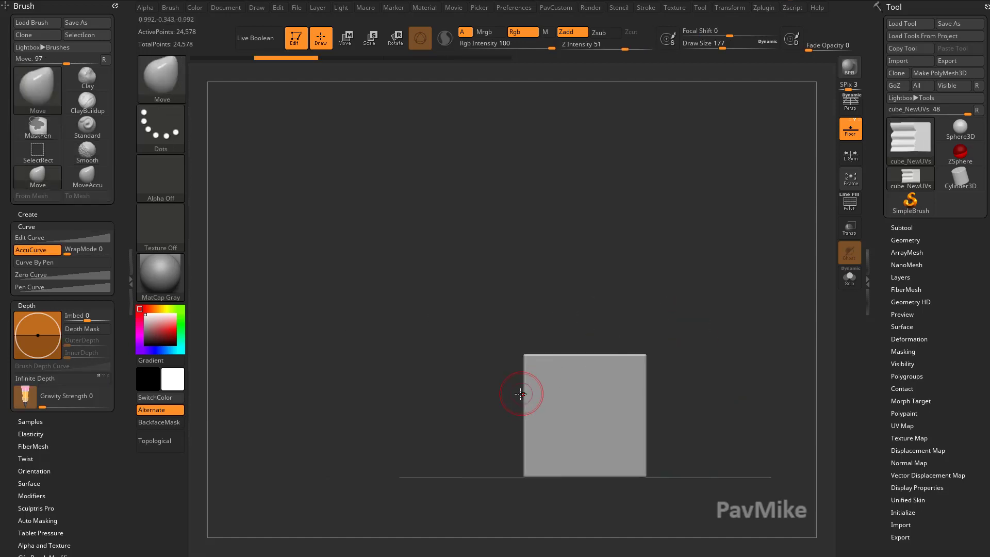
pyautogui.moveTo(521, 394); pyautogui.dragTo(511, 384)
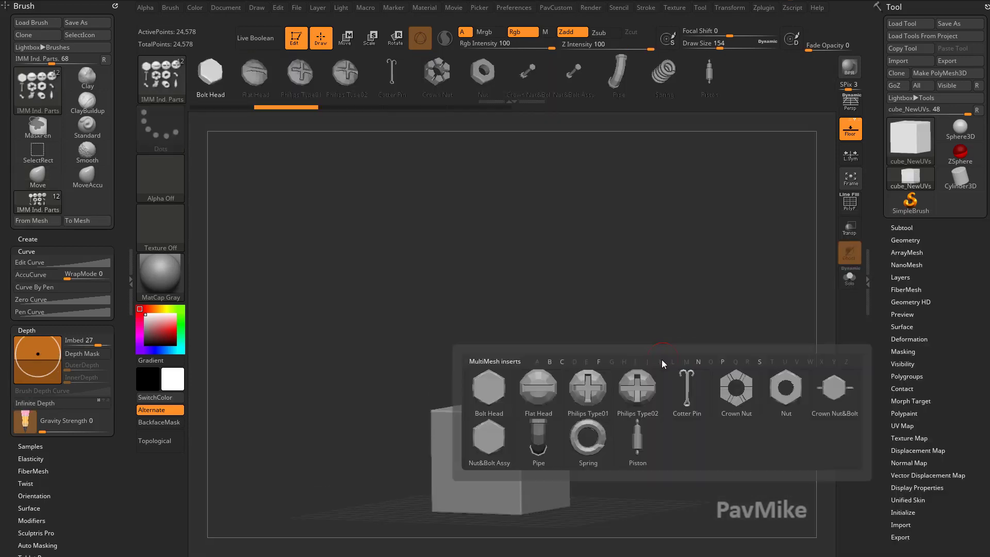
# Insert Flat Head bolts from IMM Ind. Parts onto the cube's front face and isolate them.
pyautogui.click(538, 392)
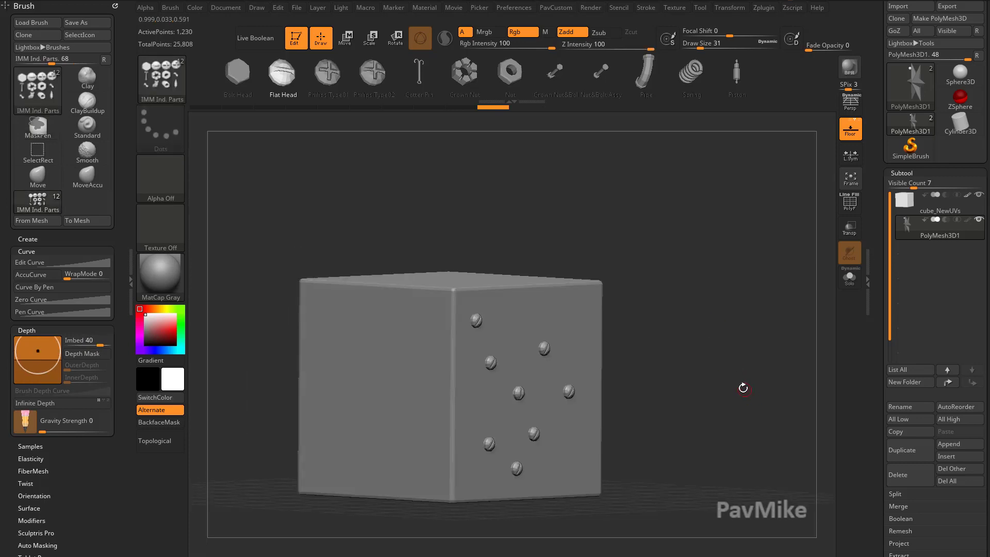
pyautogui.click(849, 276)
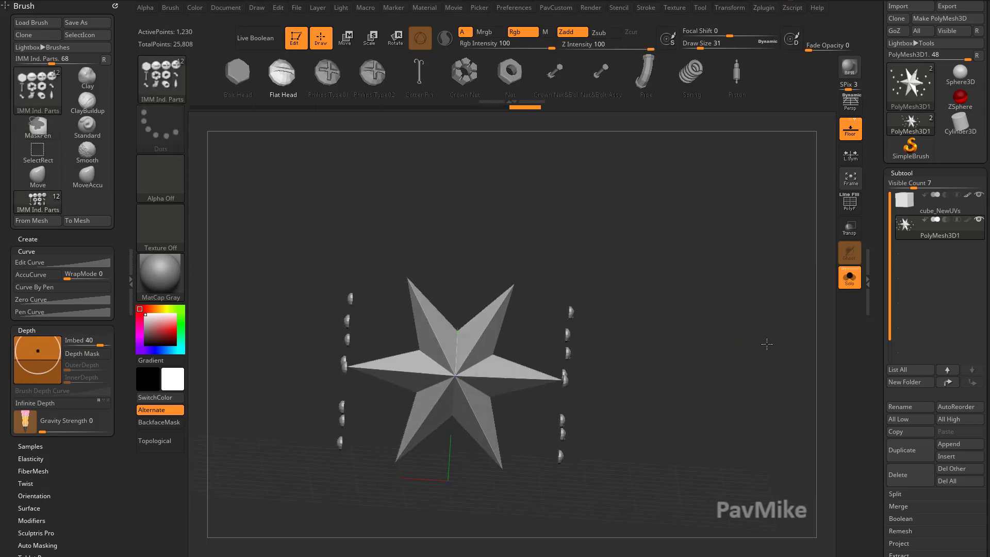
# Select the PolyMesh3D1 bolt subtool and show it alone in Solo mode.
pyautogui.click(850, 203)
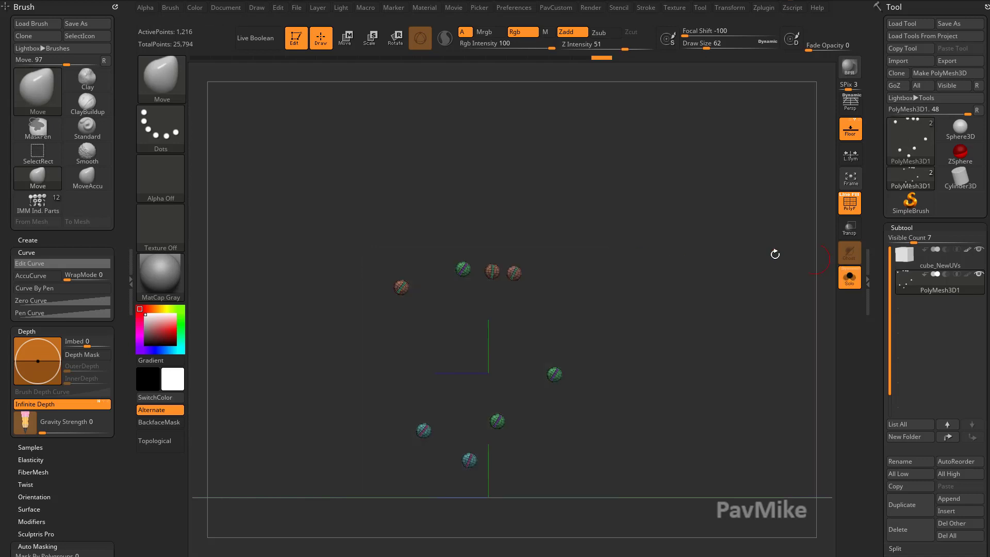
# Duplicate the isolated bolt inserts with Transpose so each bolt gets a second copy.
pyautogui.moveTo(775, 253); pyautogui.dragTo(667, 299)
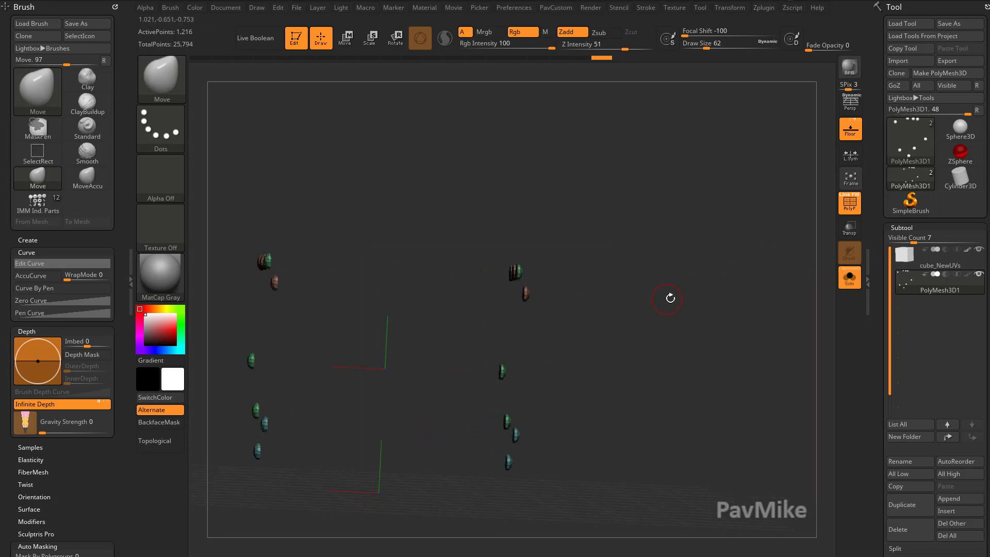
pyautogui.click(346, 39)
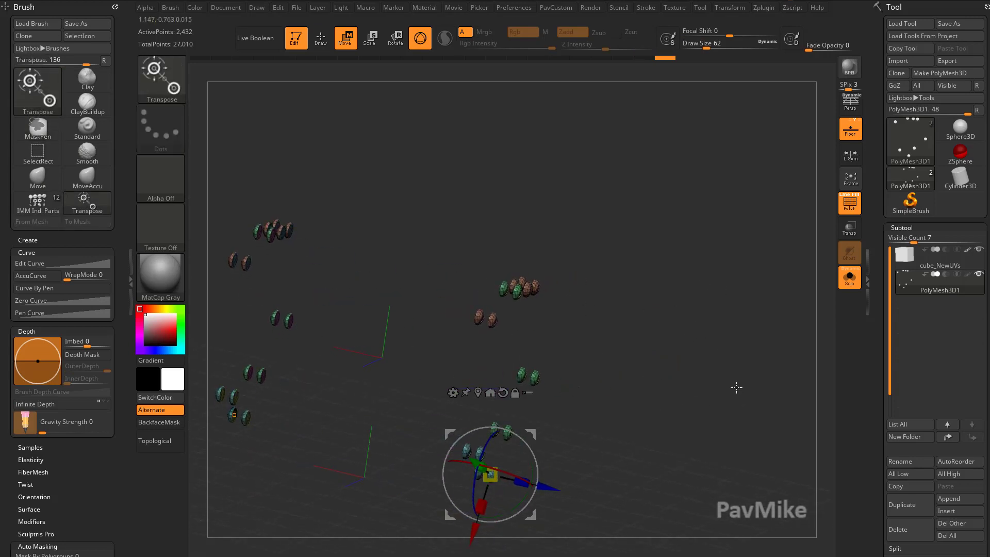
# Gather the duplicated bolts into a cluster on the cube's right side face.
pyautogui.click(849, 277)
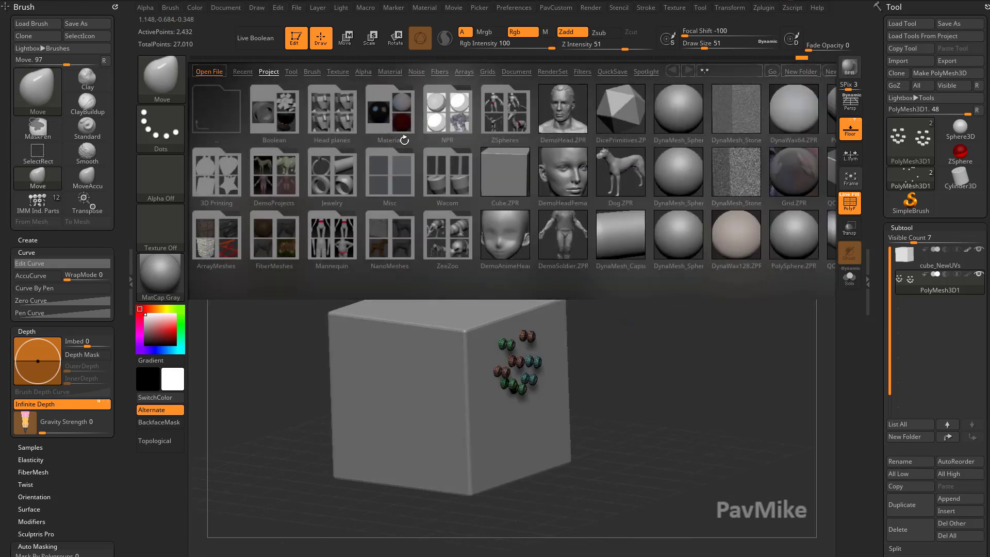
# Load DemoAnimeHead.ZPR and pull its facial features outward with Move and Infinite Depth.
pyautogui.click(505, 237)
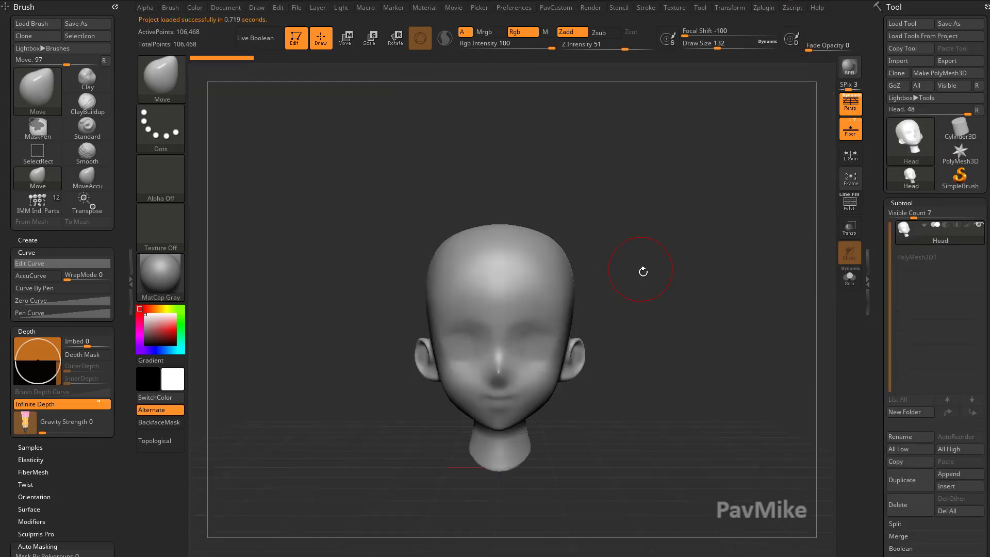
pyautogui.moveTo(640, 269); pyautogui.dragTo(393, 287)
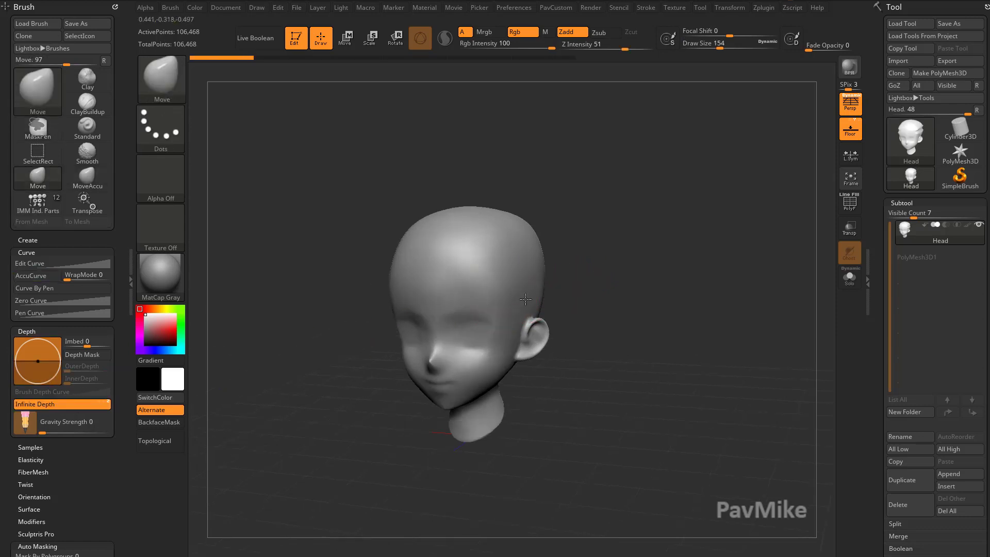
pyautogui.moveTo(526, 299); pyautogui.dragTo(551, 241)
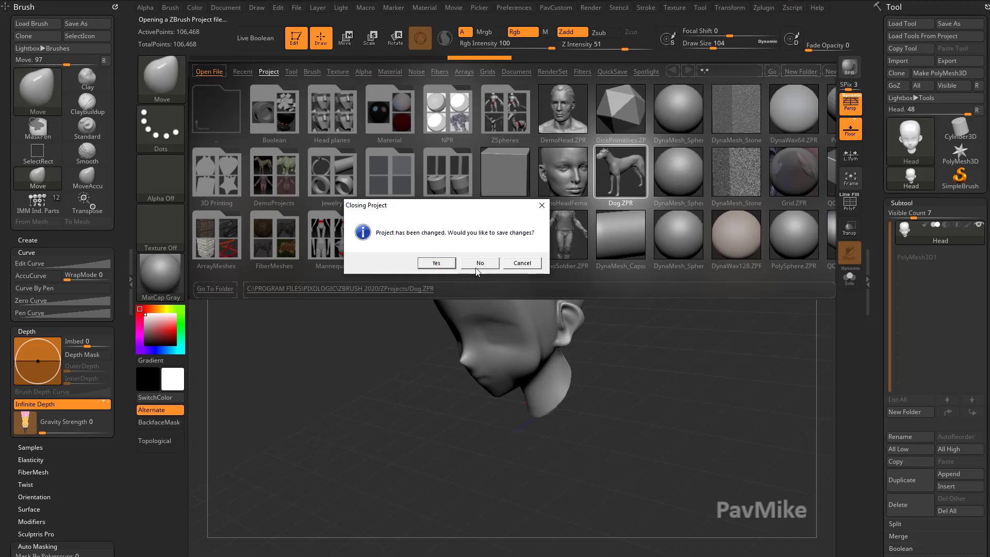
# Load Dog.ZPR, discarding the head changes, and turn the dog to face front.
pyautogui.click(480, 263)
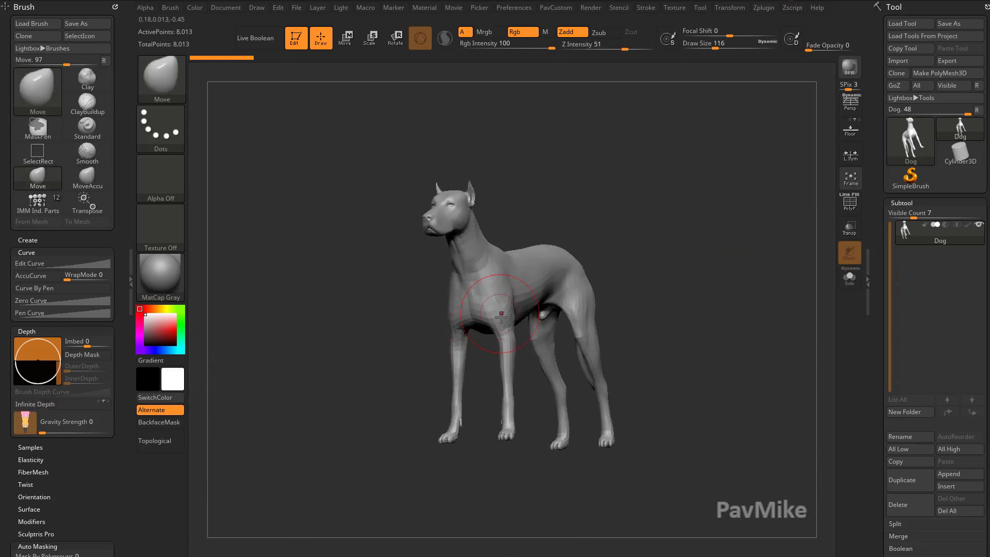
pyautogui.moveTo(499, 315); pyautogui.dragTo(429, 373)
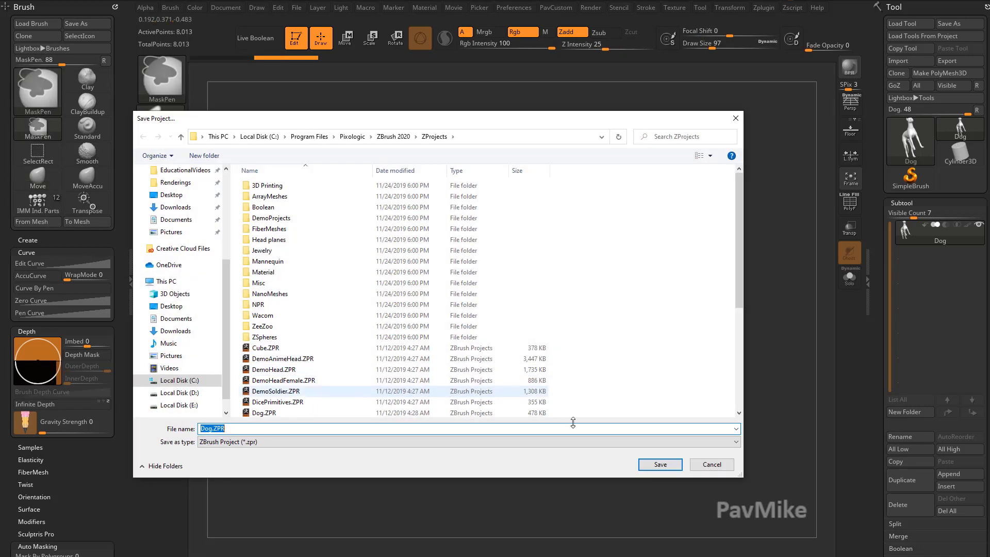
# Cancel the save prompt and bow the dog's front legs outward with Move and Infinite Depth.
pyautogui.click(659, 465)
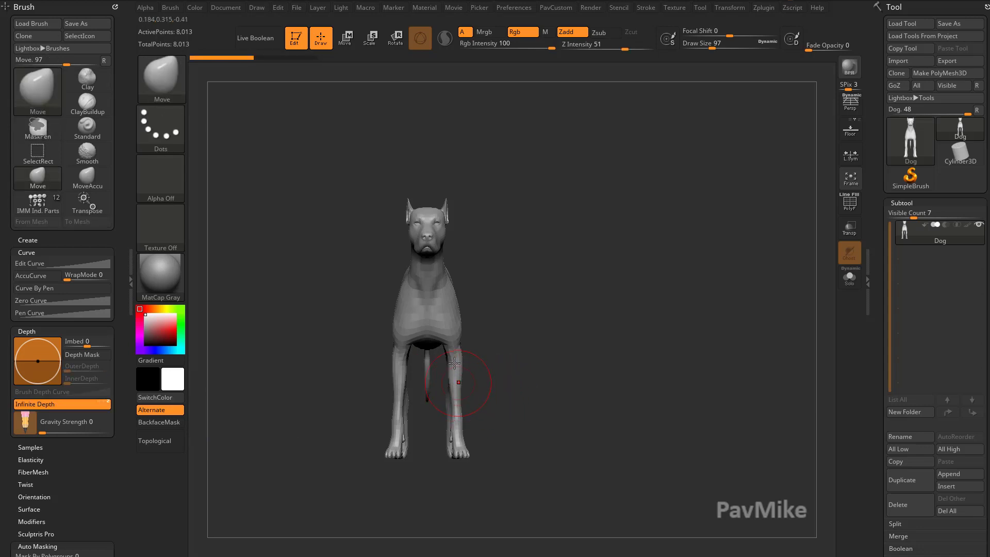
pyautogui.click(730, 7)
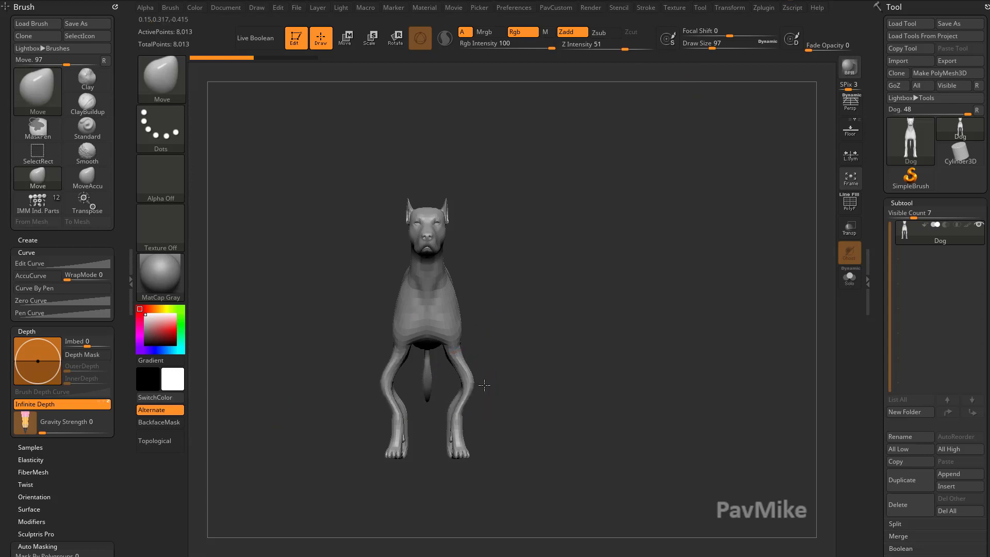
pyautogui.moveTo(483, 384); pyautogui.dragTo(625, 361)
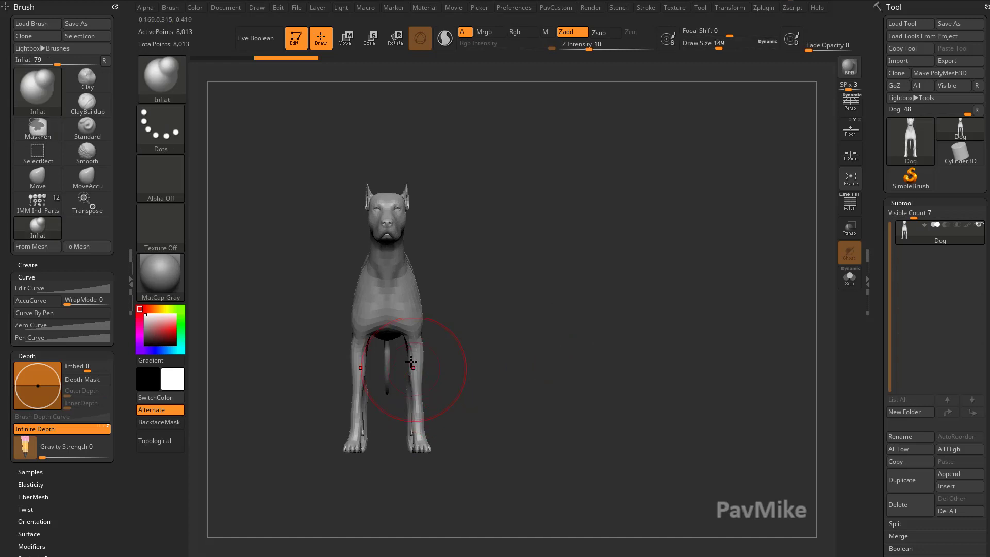
# Stroke Inflate with Infinite Depth across the dog's straight front legs to thicken them.
pyautogui.moveTo(410, 363); pyautogui.dragTo(502, 382)
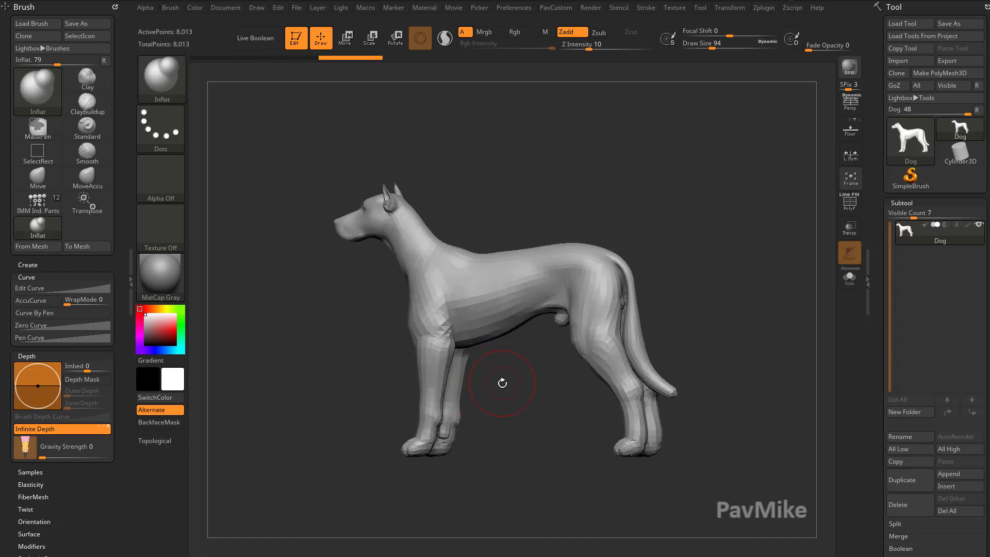